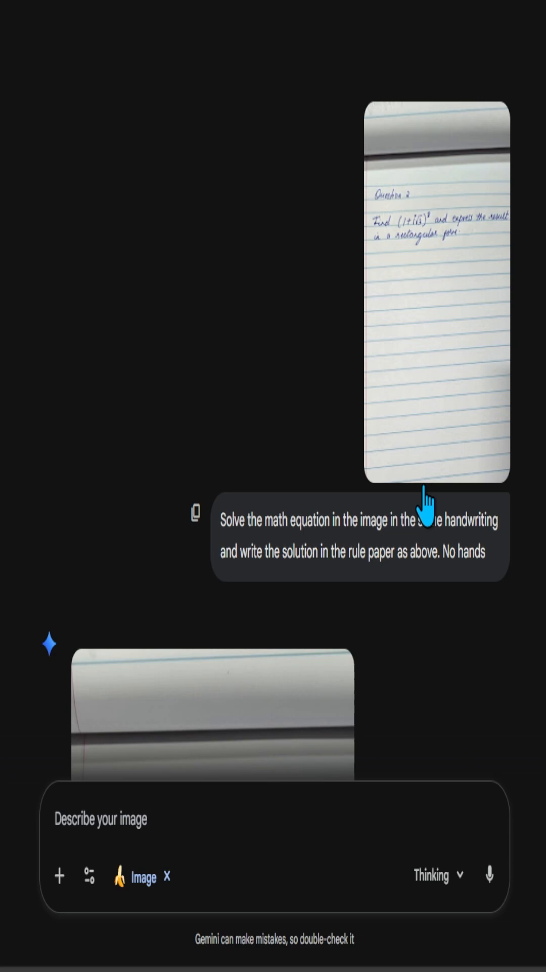
{"action": "mouse_move", "coordinate": [402, 560]}
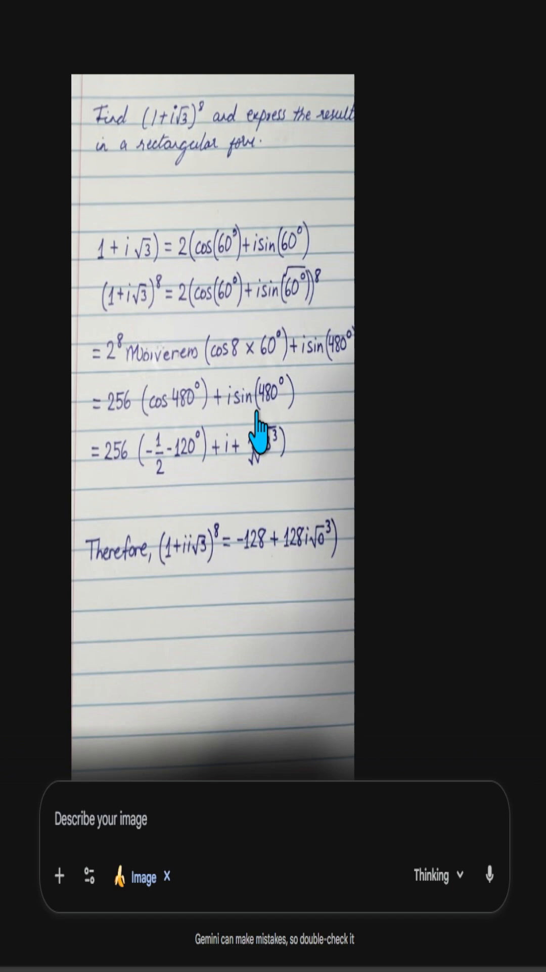
{"action": "mouse_move", "coordinate": [219, 263]}
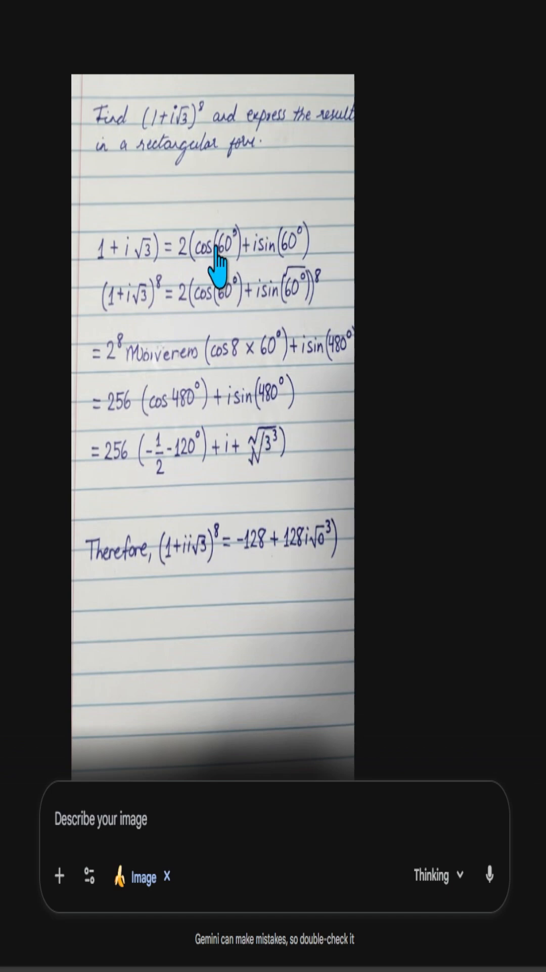
{"action": "mouse_move", "coordinate": [248, 371]}
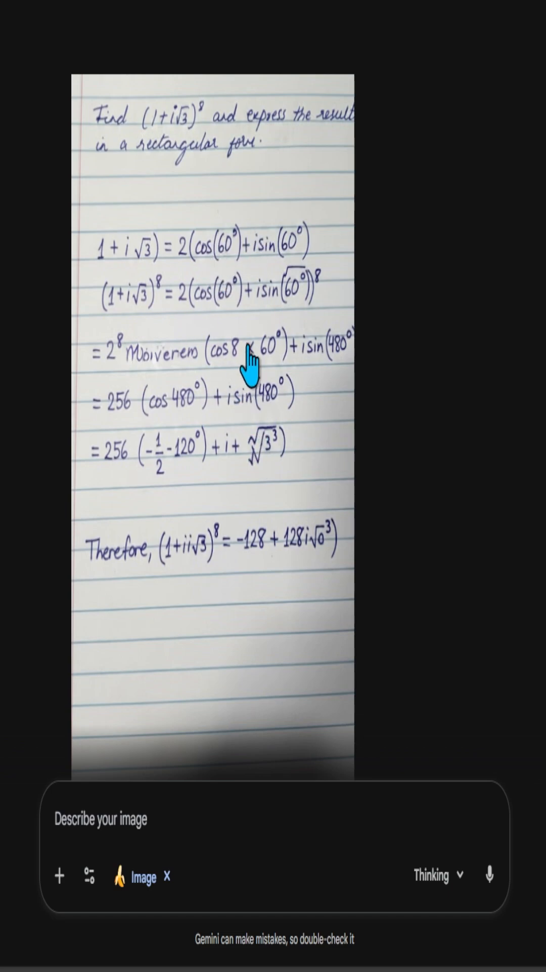
{"action": "mouse_move", "coordinate": [272, 291]}
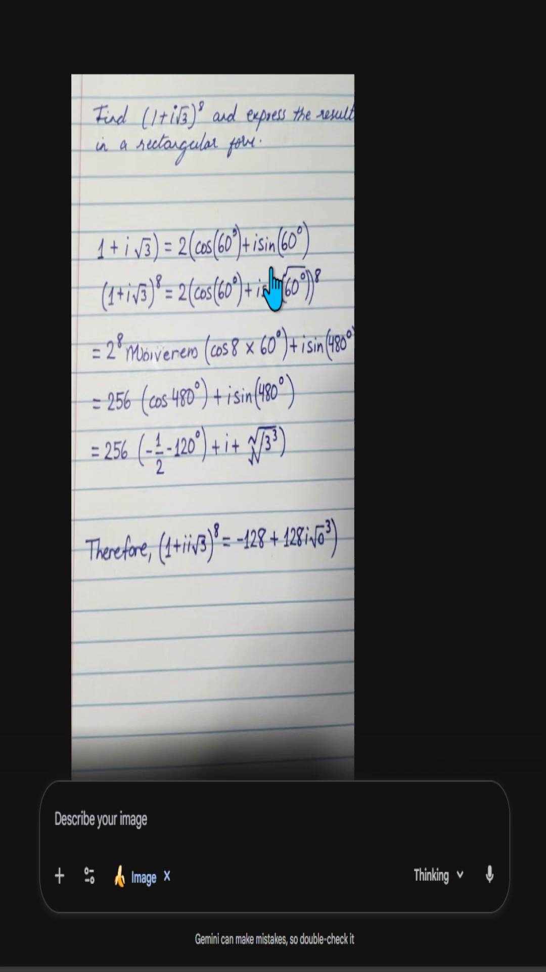
{"action": "mouse_move", "coordinate": [279, 372]}
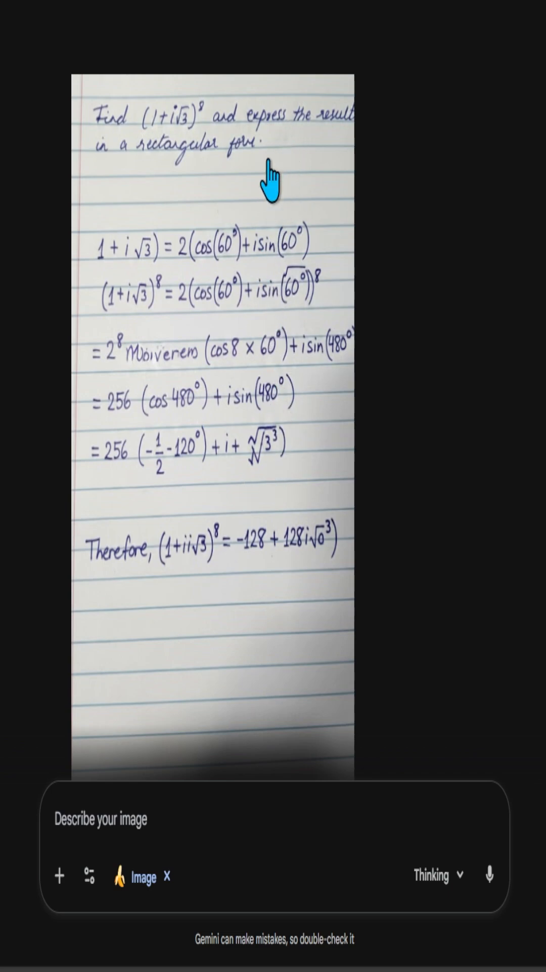
{"action": "mouse_move", "coordinate": [226, 272]}
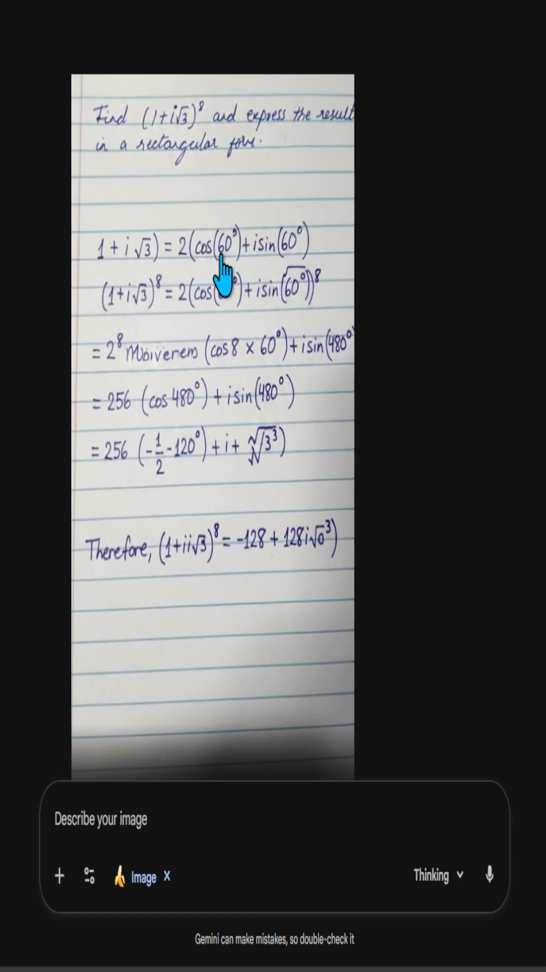
{"action": "mouse_move", "coordinate": [383, 310]}
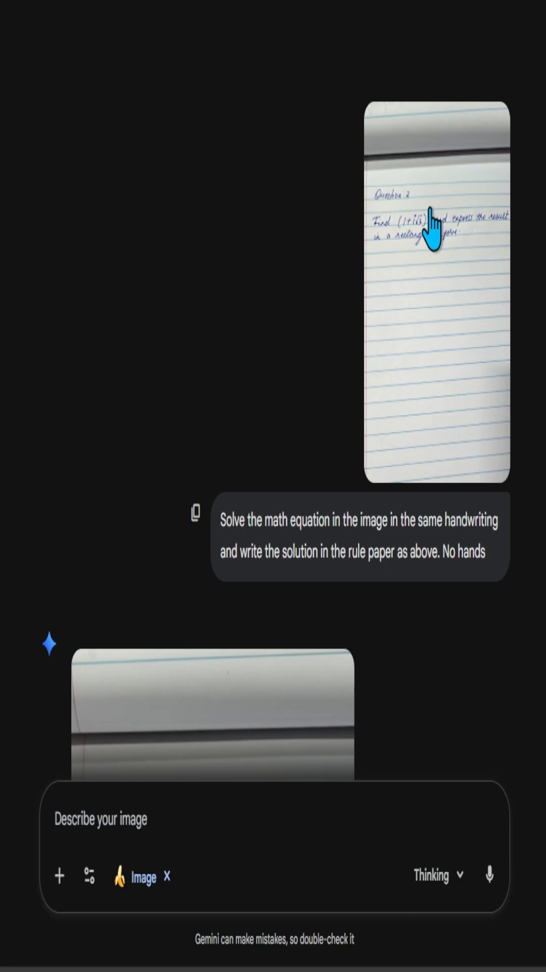
{"action": "mouse_move", "coordinate": [294, 417]}
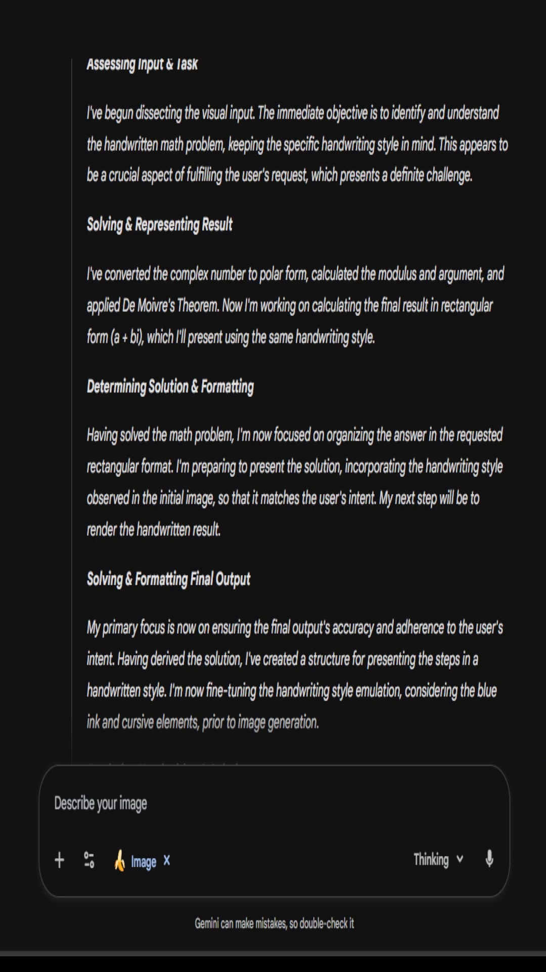
{"action": "scroll", "scroll_direction": "down", "scroll_amount": 3}
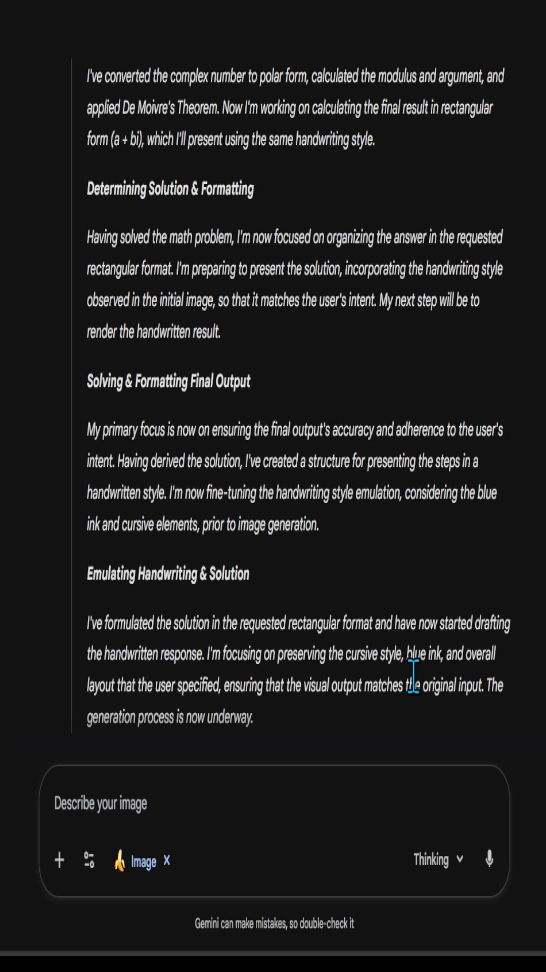
{"action": "mouse_move", "coordinate": [145, 717]}
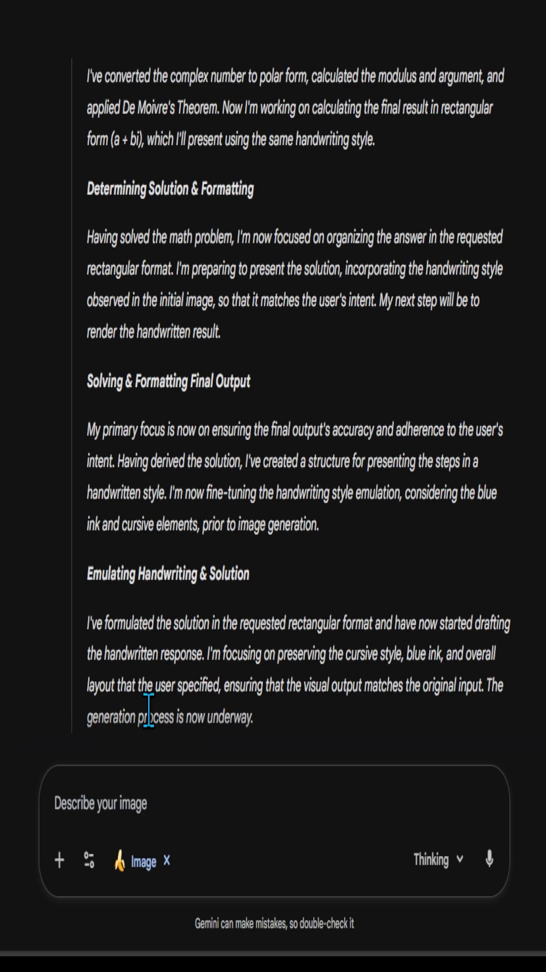